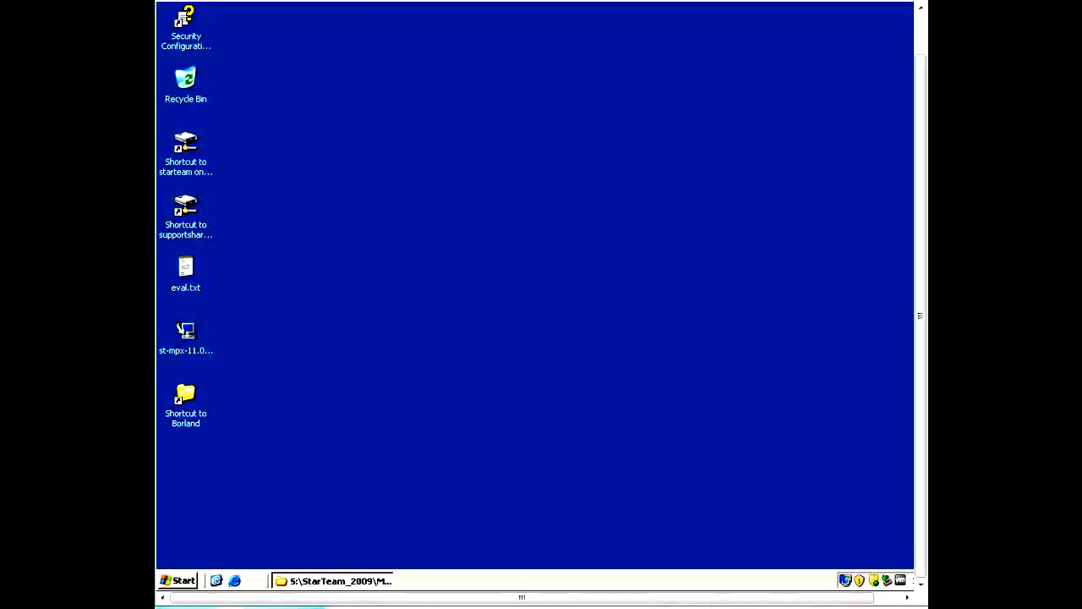
- Launch the st-mpx installer, pass the introduction and accept the License Agreement
double_click(186, 330)
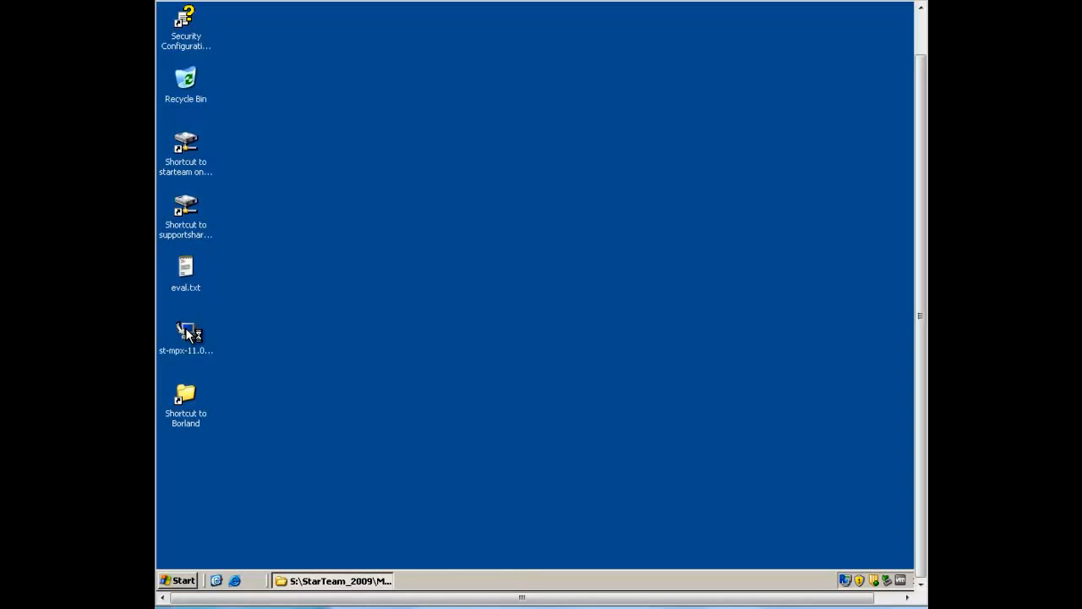
double_click(186, 332)
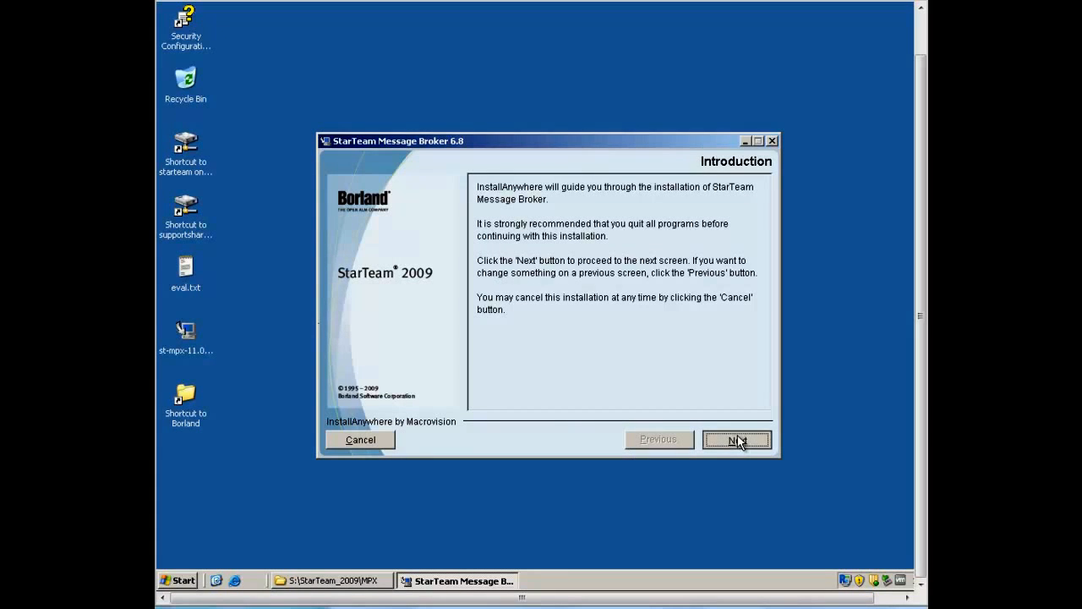
click(737, 440)
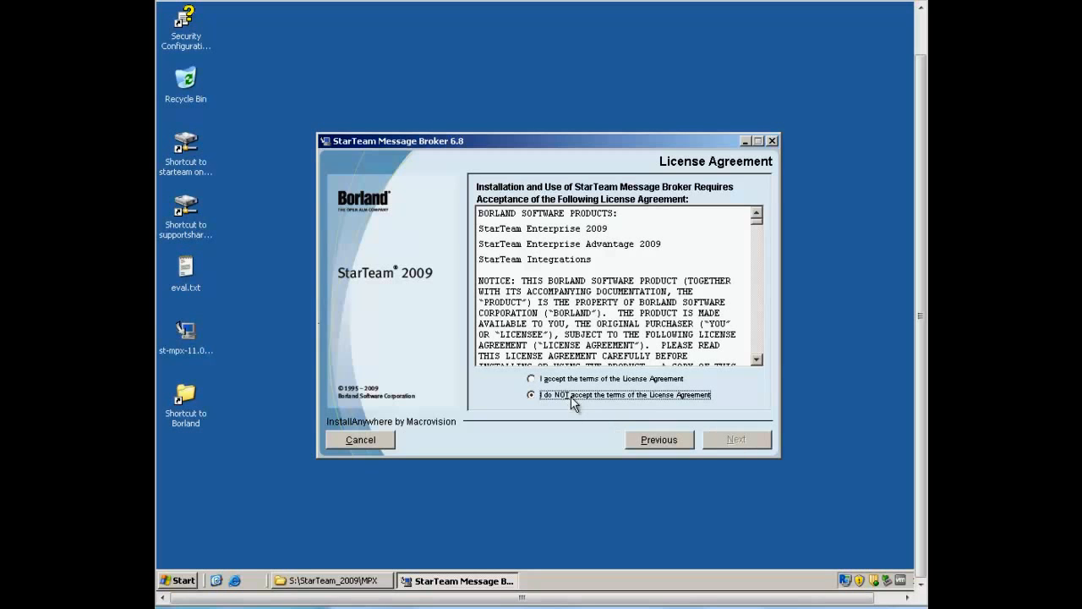
click(531, 379)
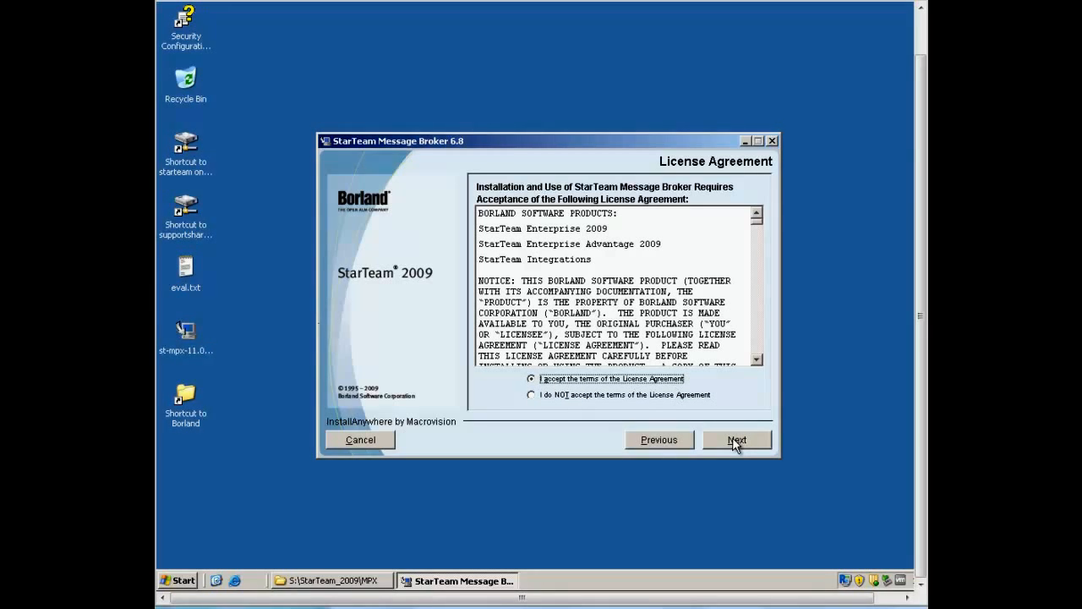
click(738, 440)
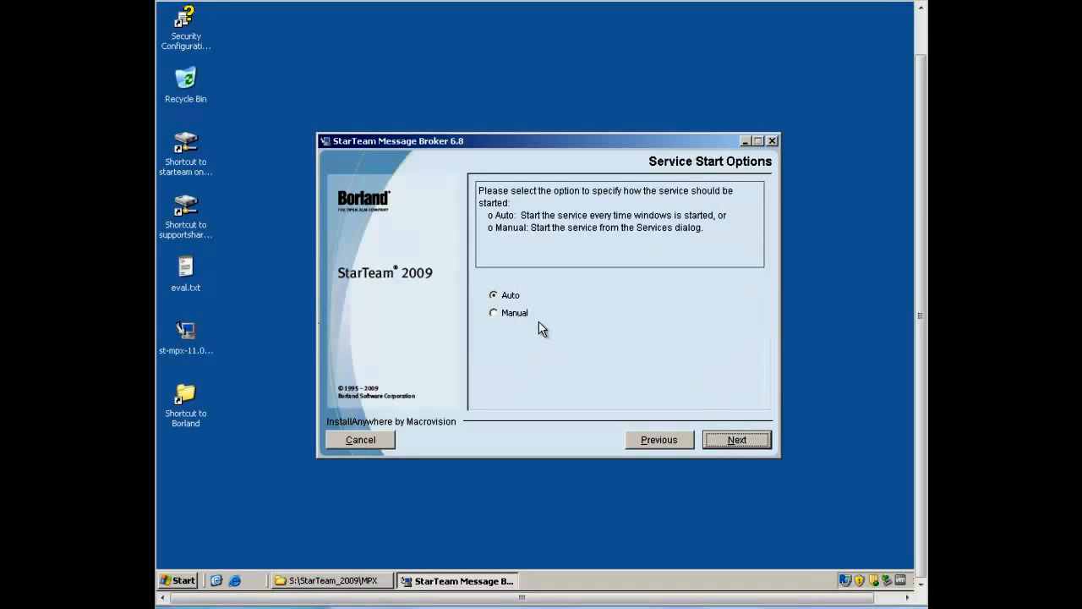
mouse_move(548, 317)
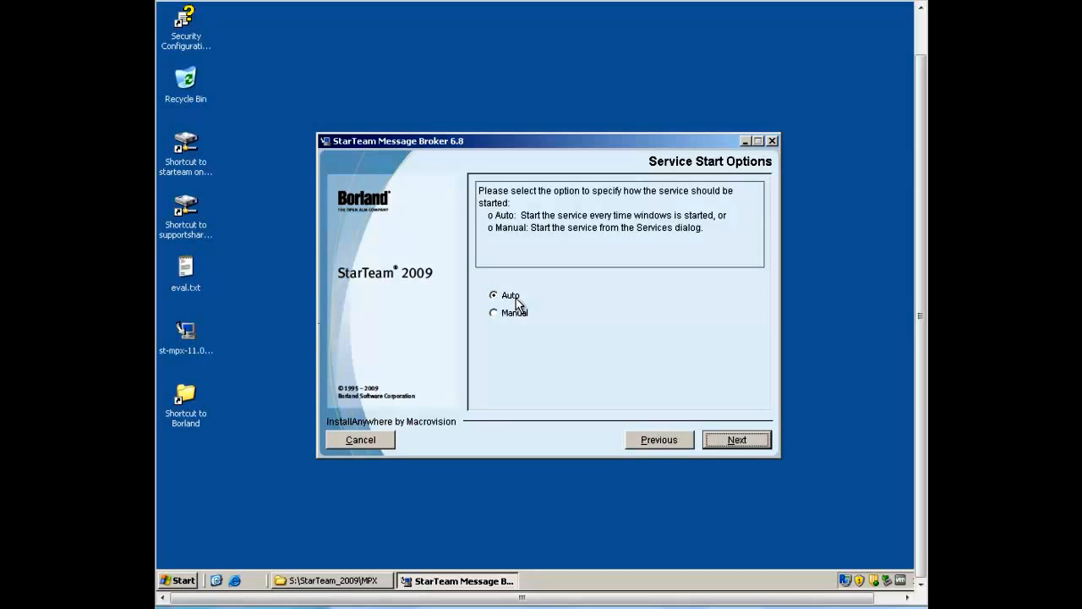
- Keep Auto service start and the default install and shortcut folders
click(736, 439)
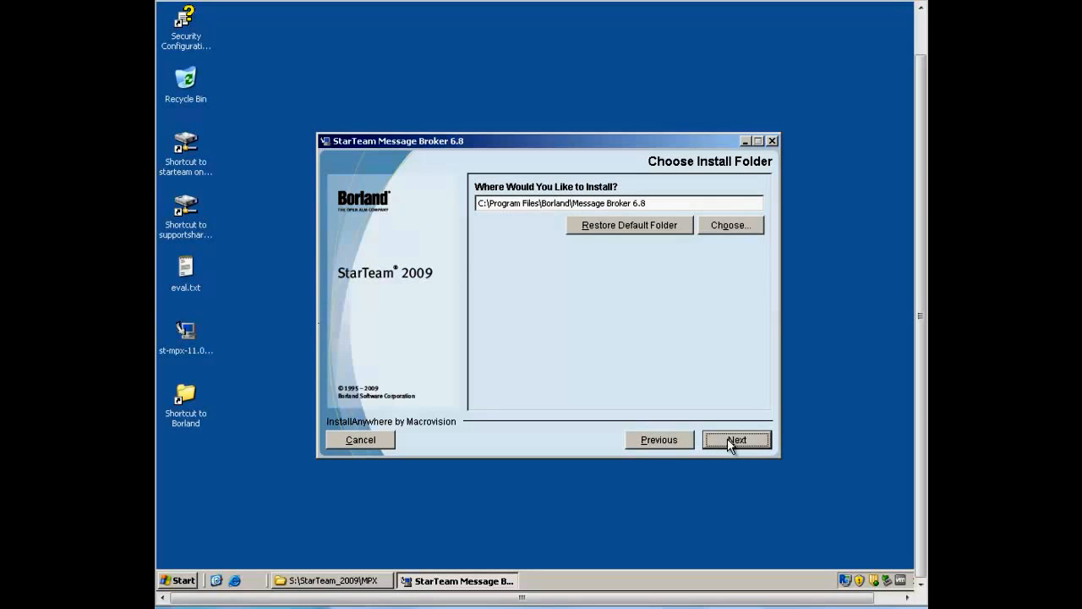
click(737, 439)
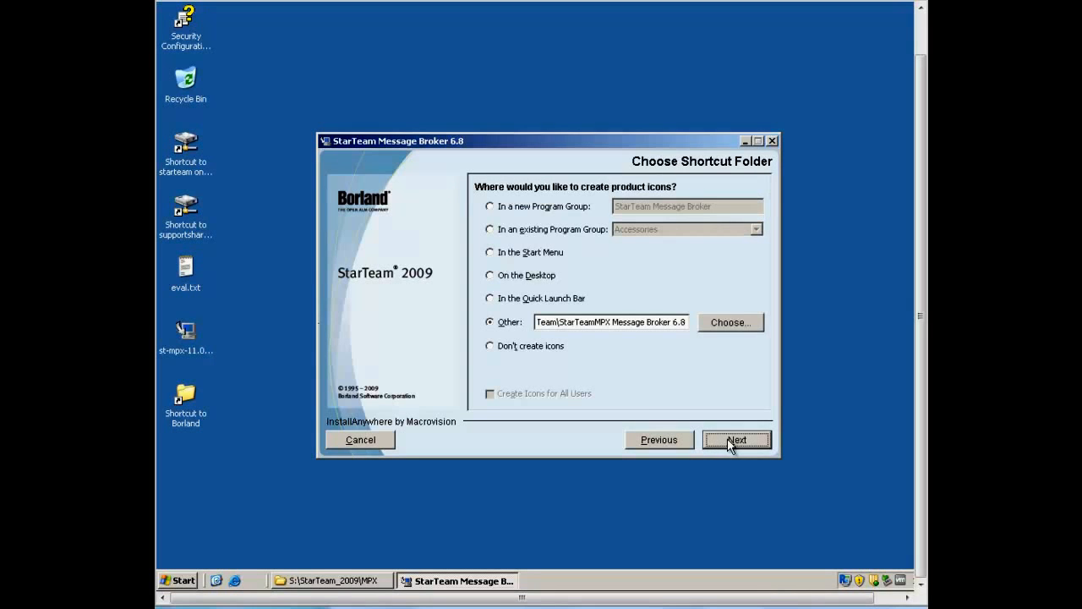
click(737, 439)
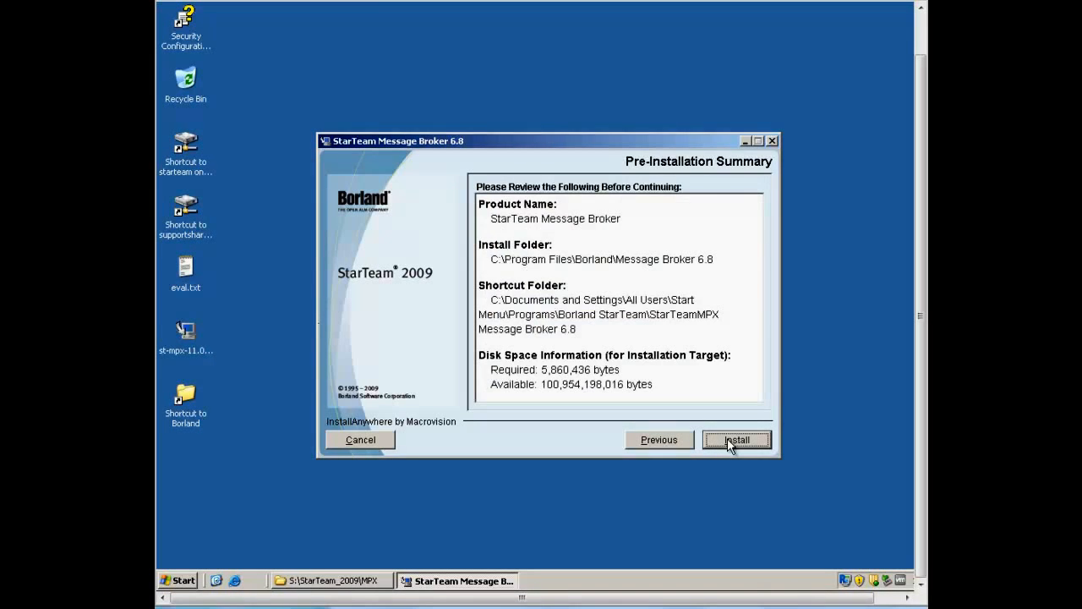
- Run the installation to completion and close the installer with Done
click(737, 440)
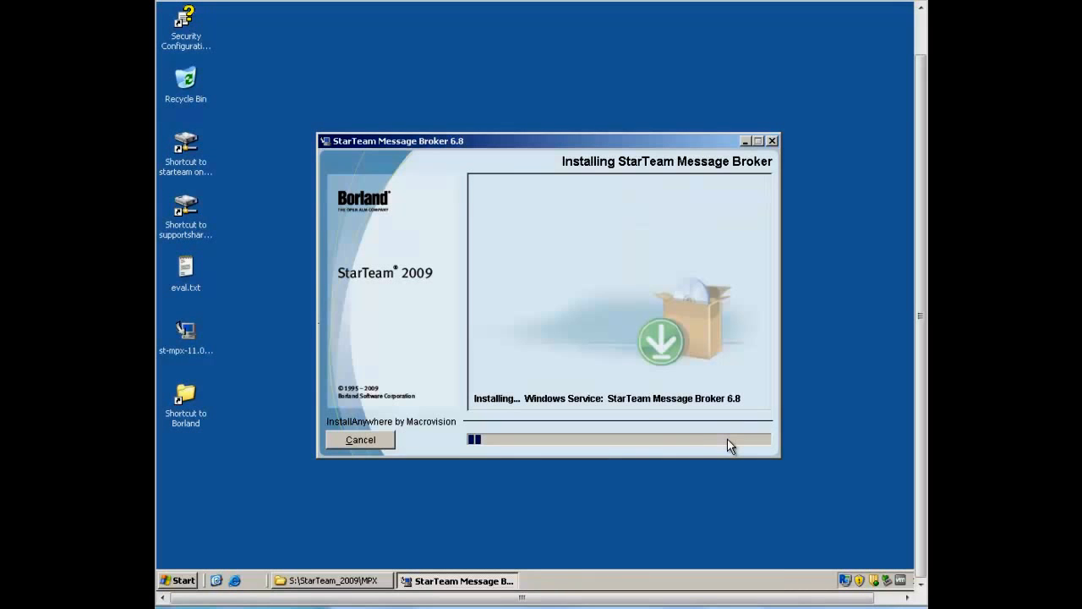
mouse_move(734, 446)
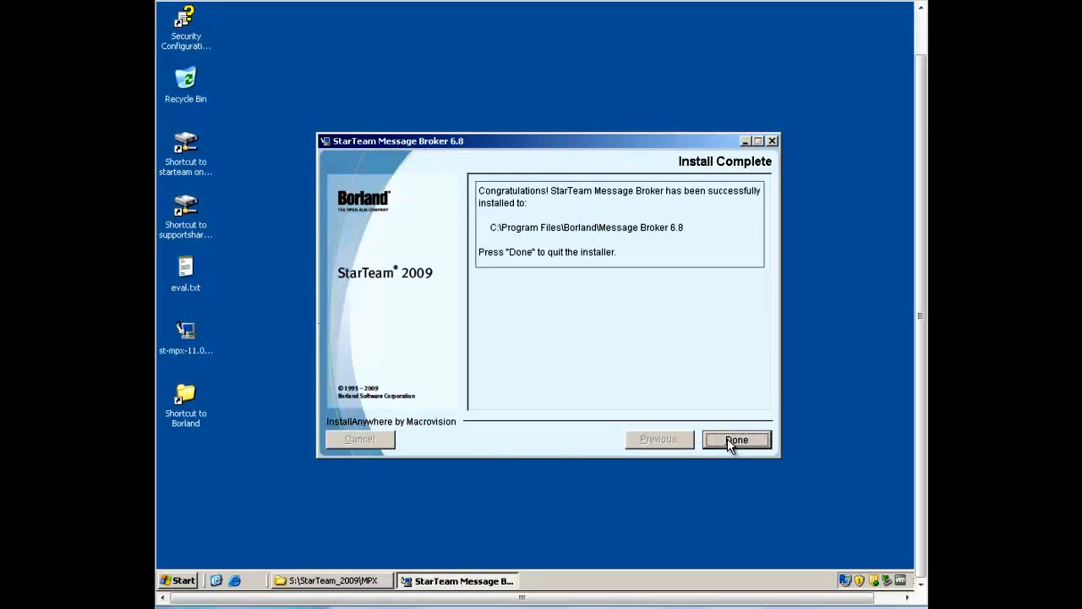
click(736, 439)
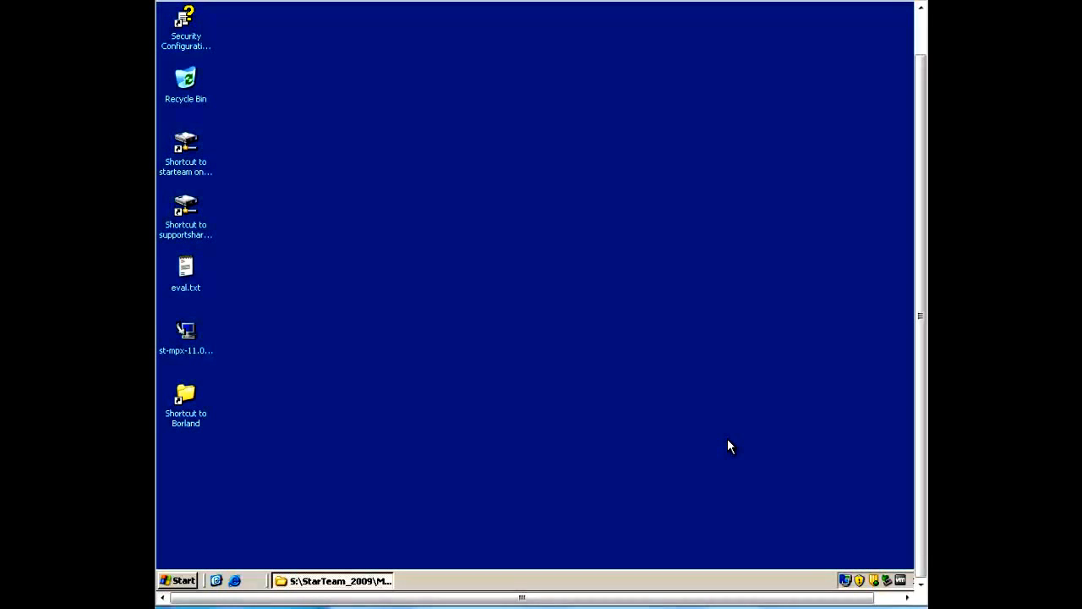
- Browse to Program Files\Borland\Message Broker 6.8 and highlight STMessageBroker68.ini
click(186, 395)
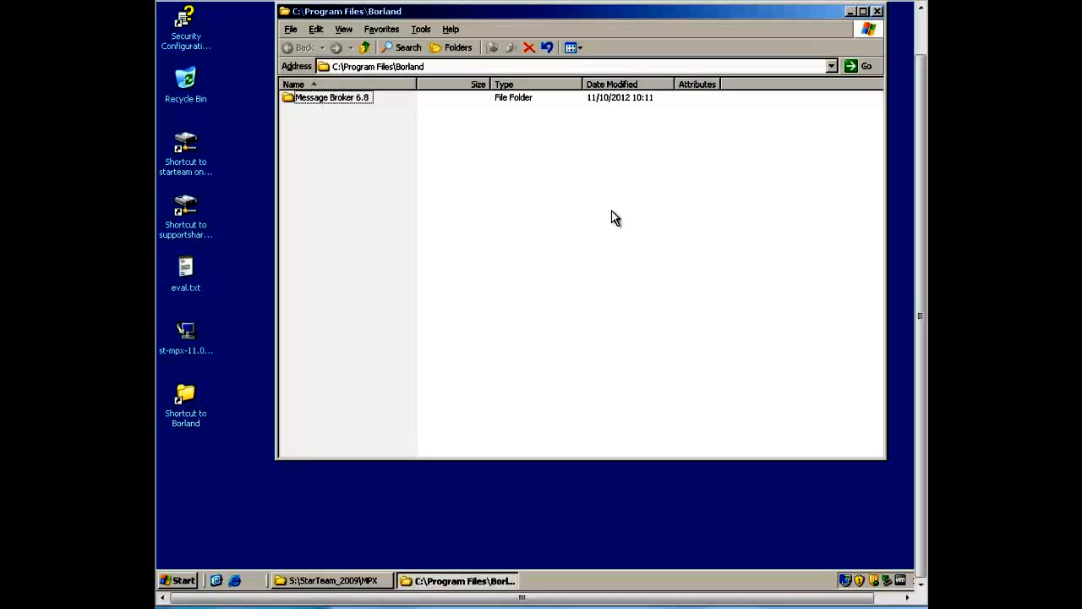
mouse_move(487, 184)
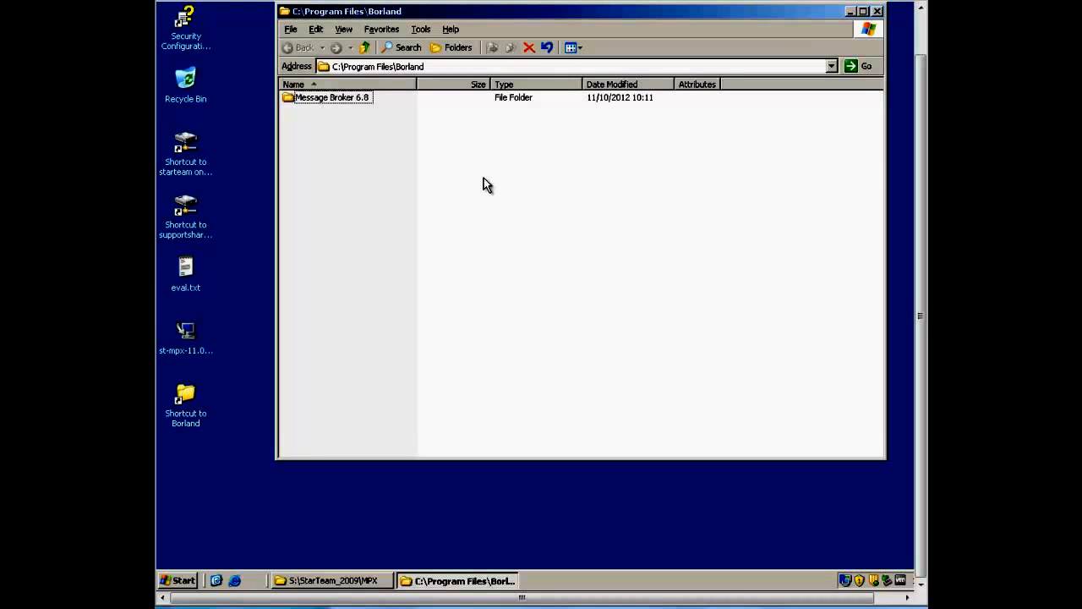
mouse_move(364, 145)
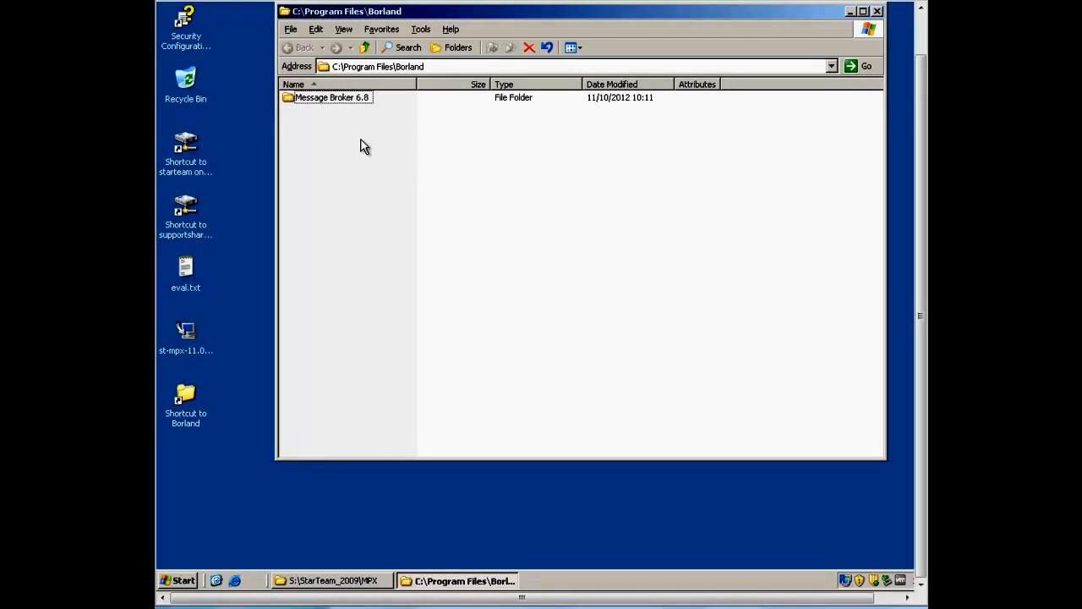
double_click(332, 97)
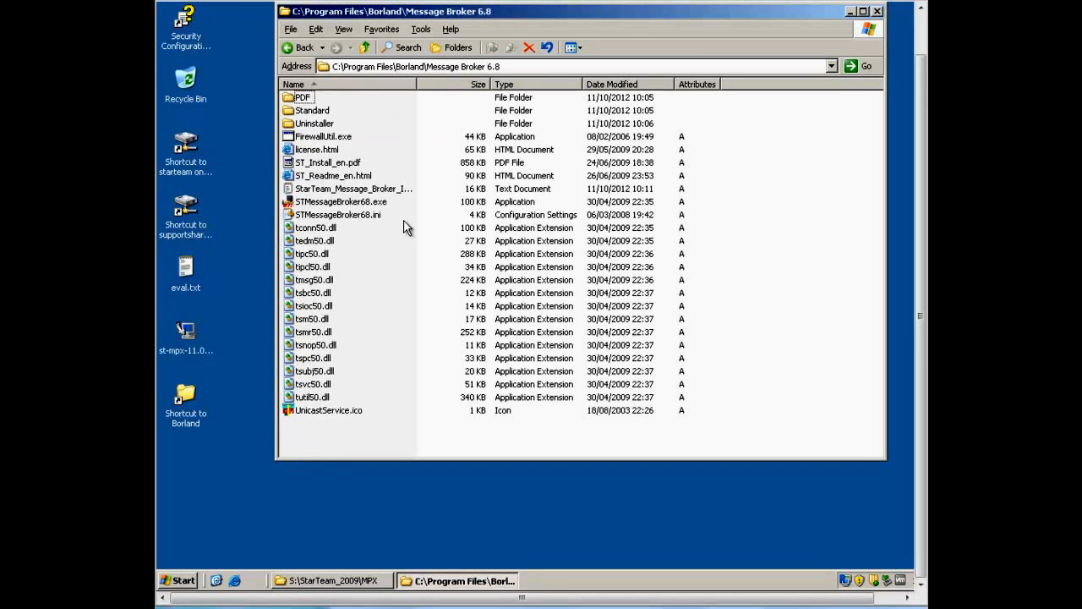
click(338, 213)
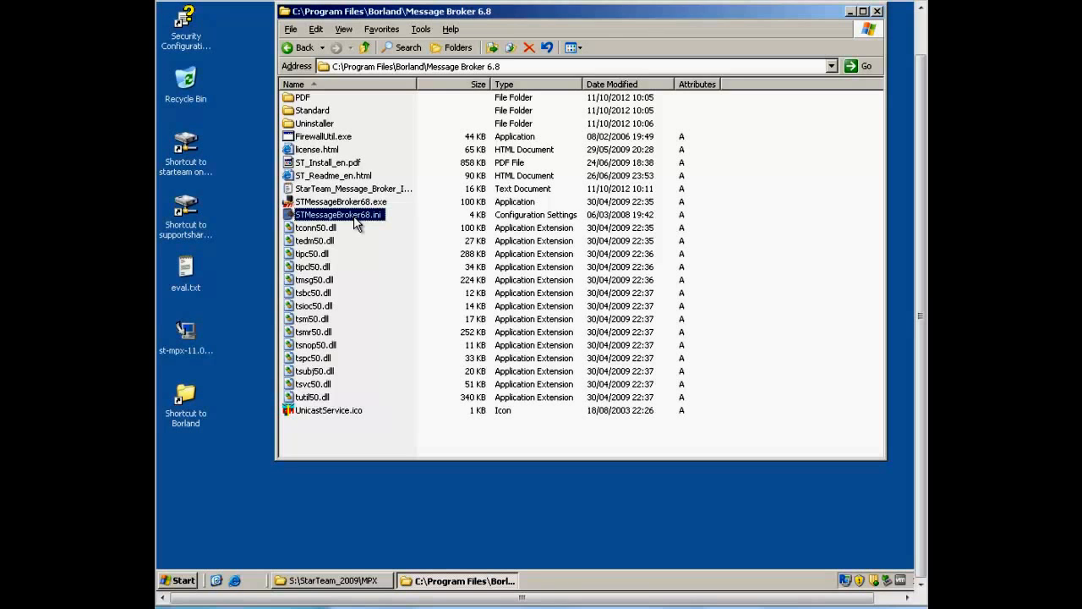
mouse_move(362, 223)
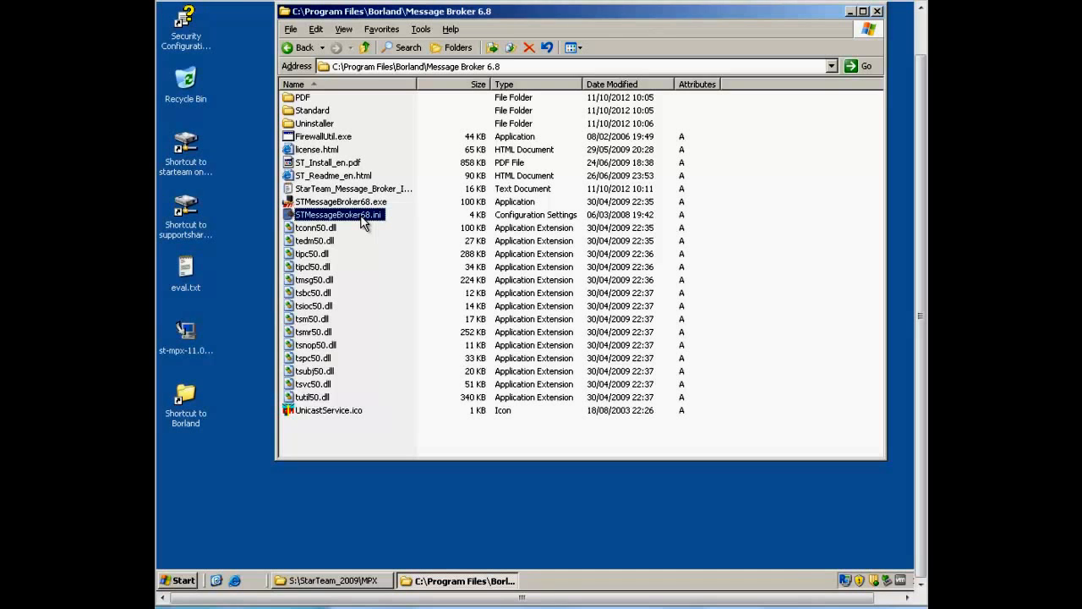
- Open STMessageBroker68.ini in Notepad and select the setopt conn_names line
double_click(338, 213)
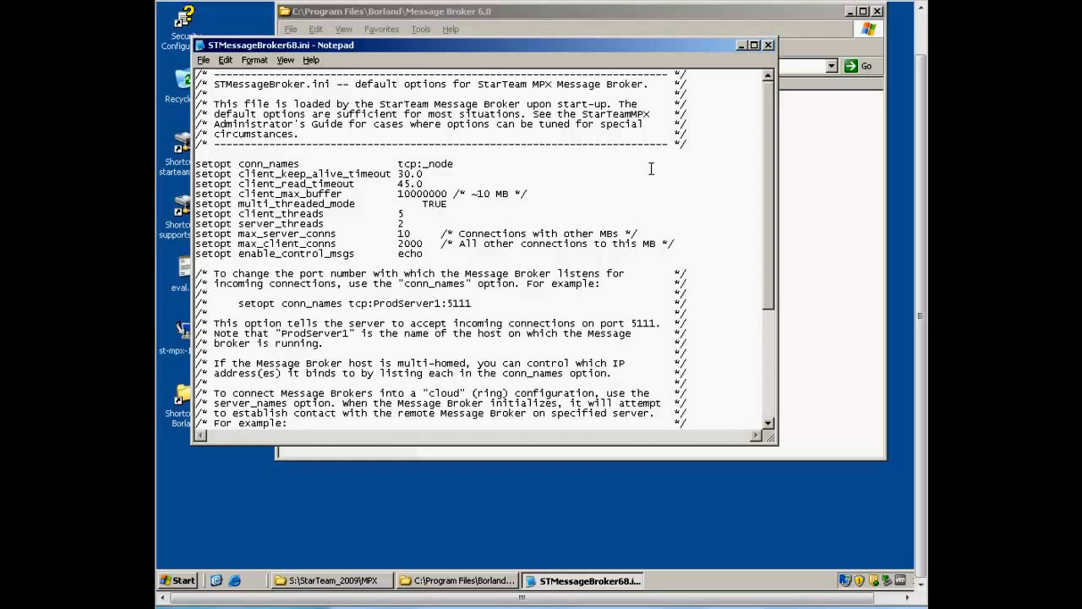
mouse_move(269, 215)
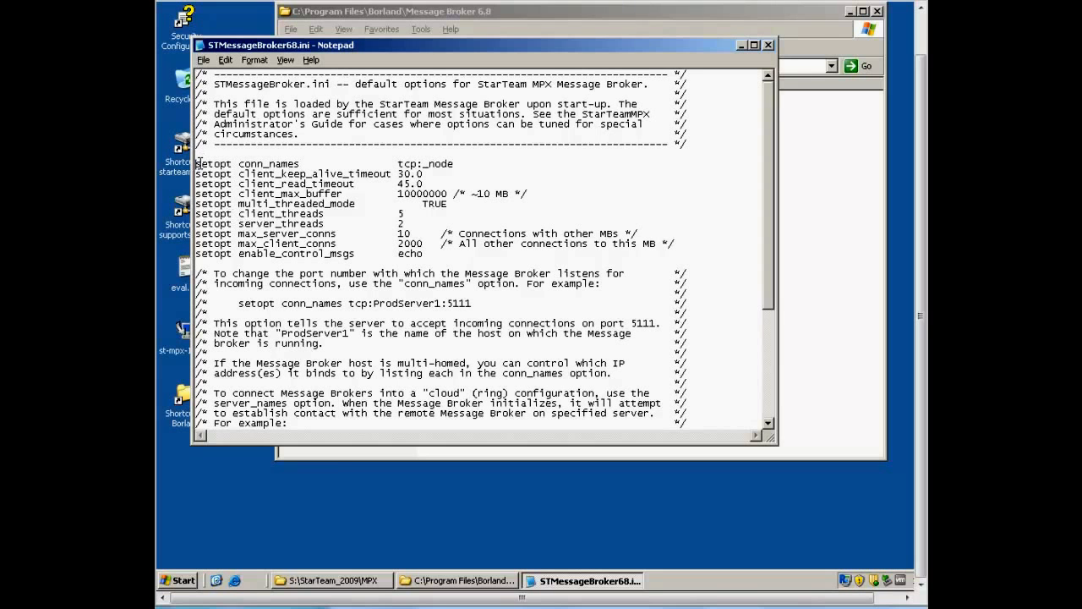
drag(196, 163, 453, 163)
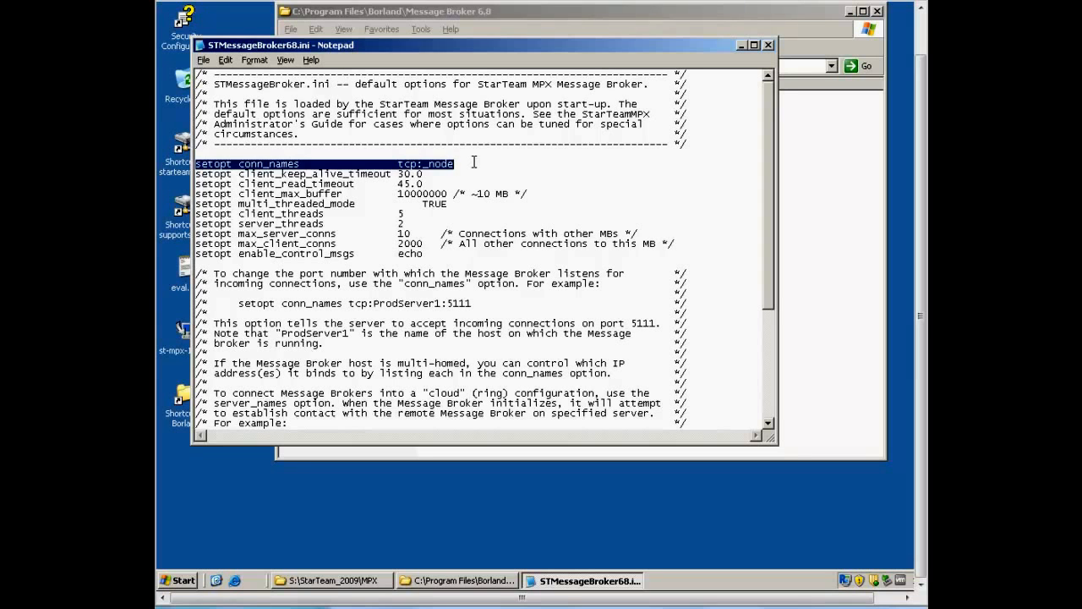
- Replace the conn_names _node value so it reads tcp:192.168.1.1:5102
double_click(440, 162)
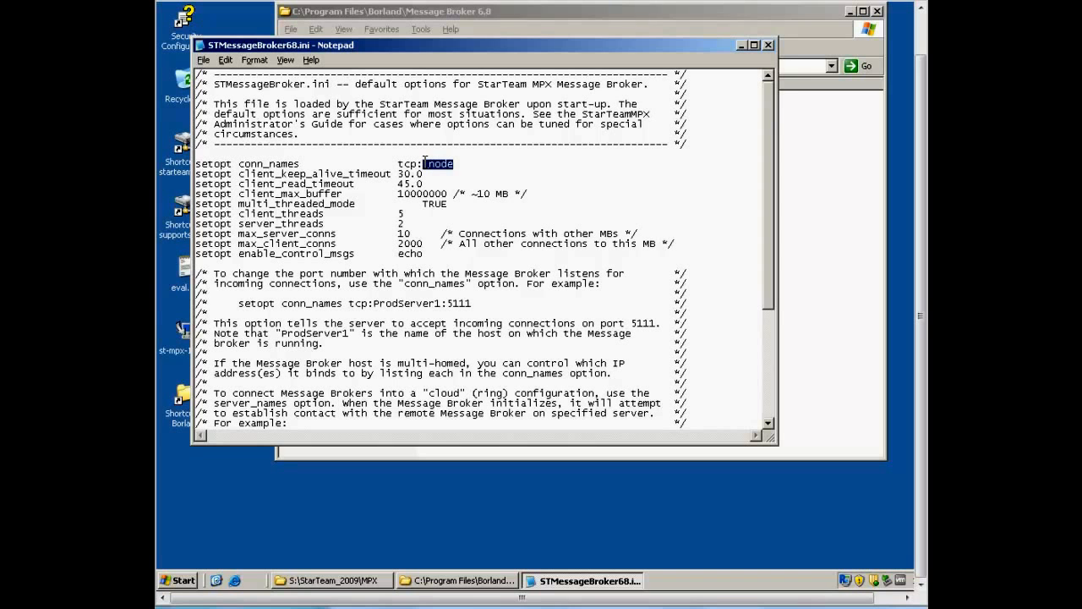
text(192.168.1.1)
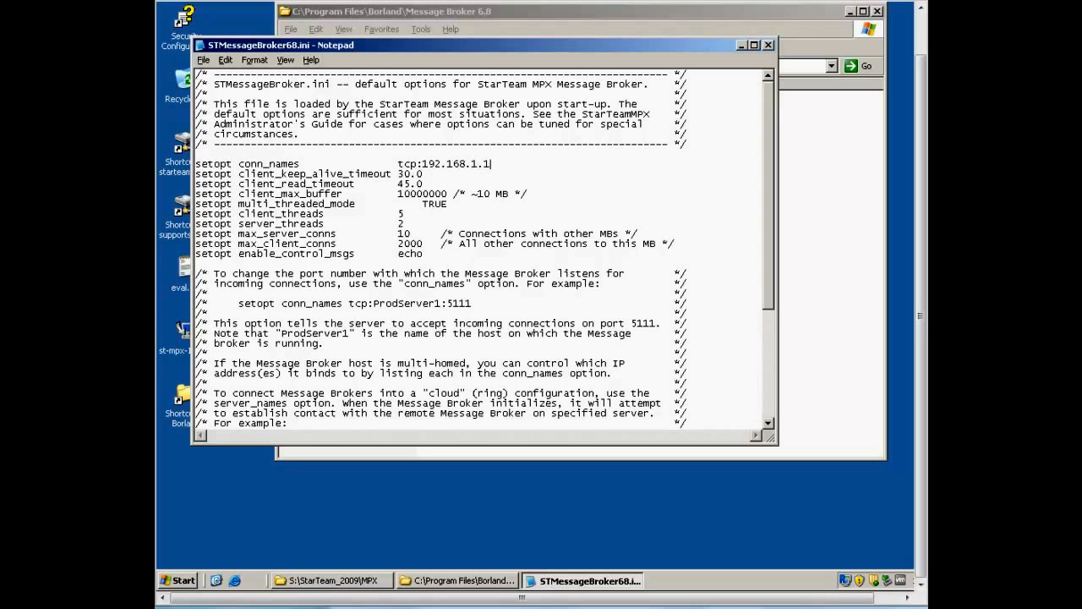
text(:5102)
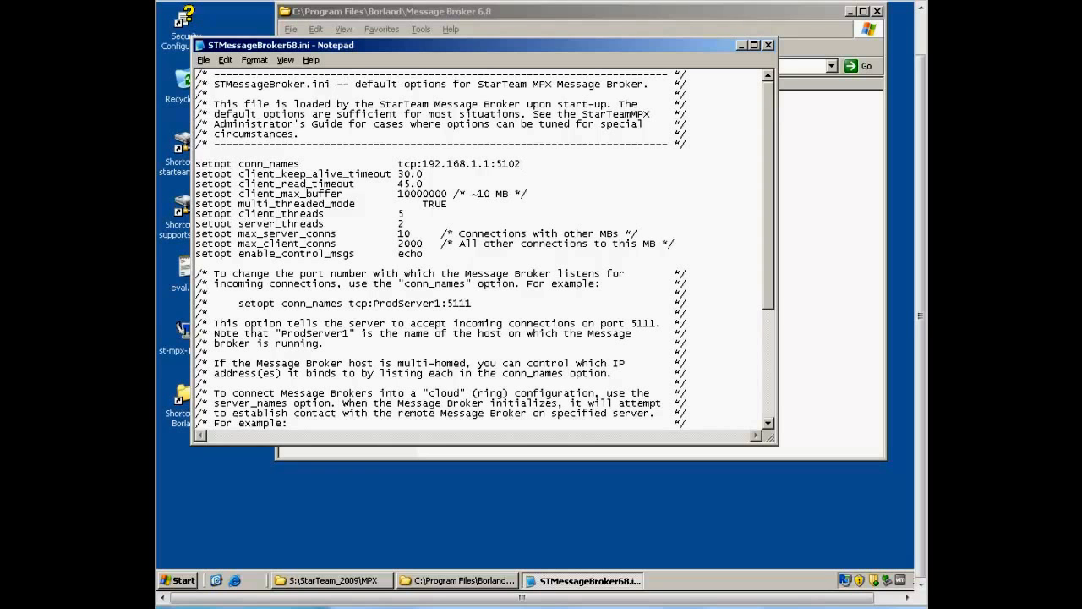
click(521, 163)
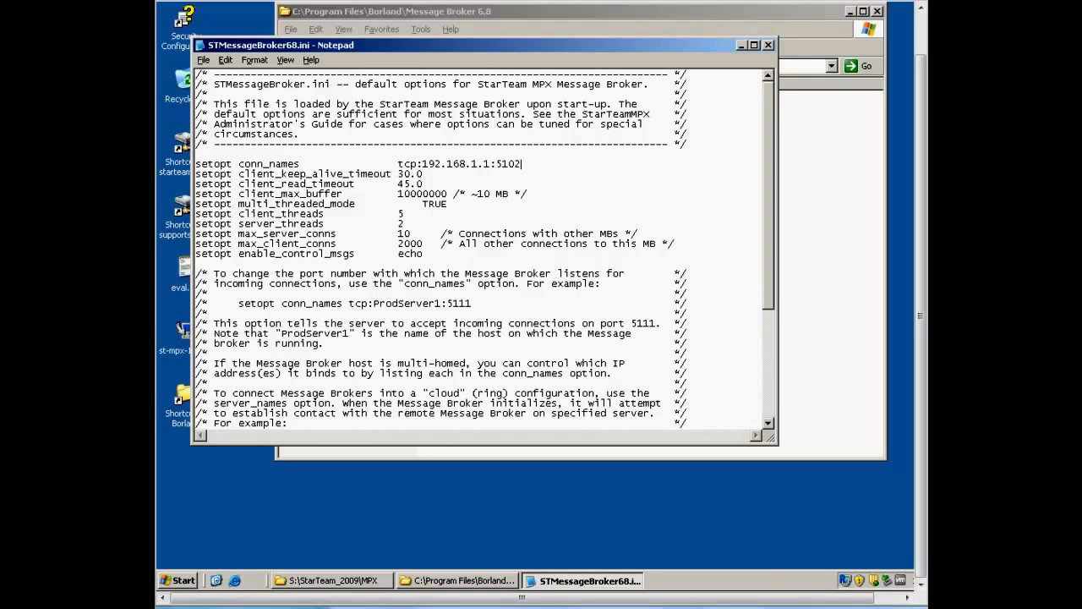